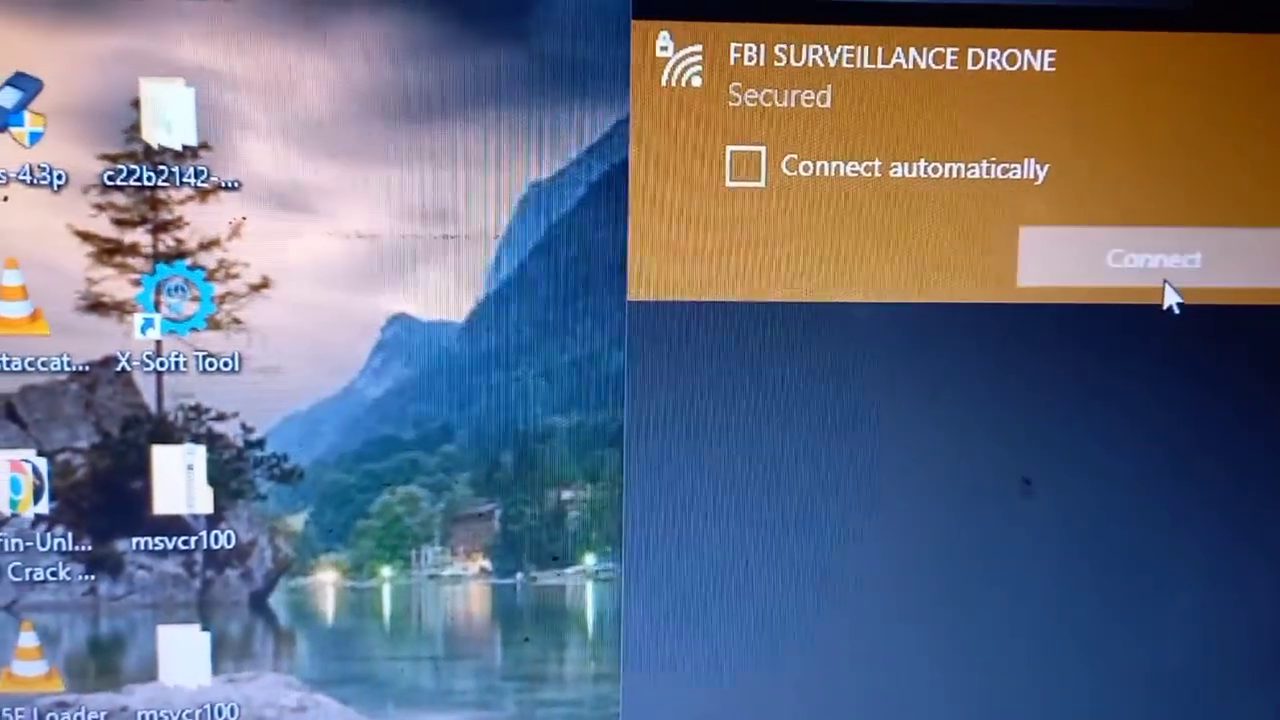
Connect to the secured FBI SURVEILLANCE DRONE Wi-Fi network.
left_click(1155, 260)
type("MICROSO")
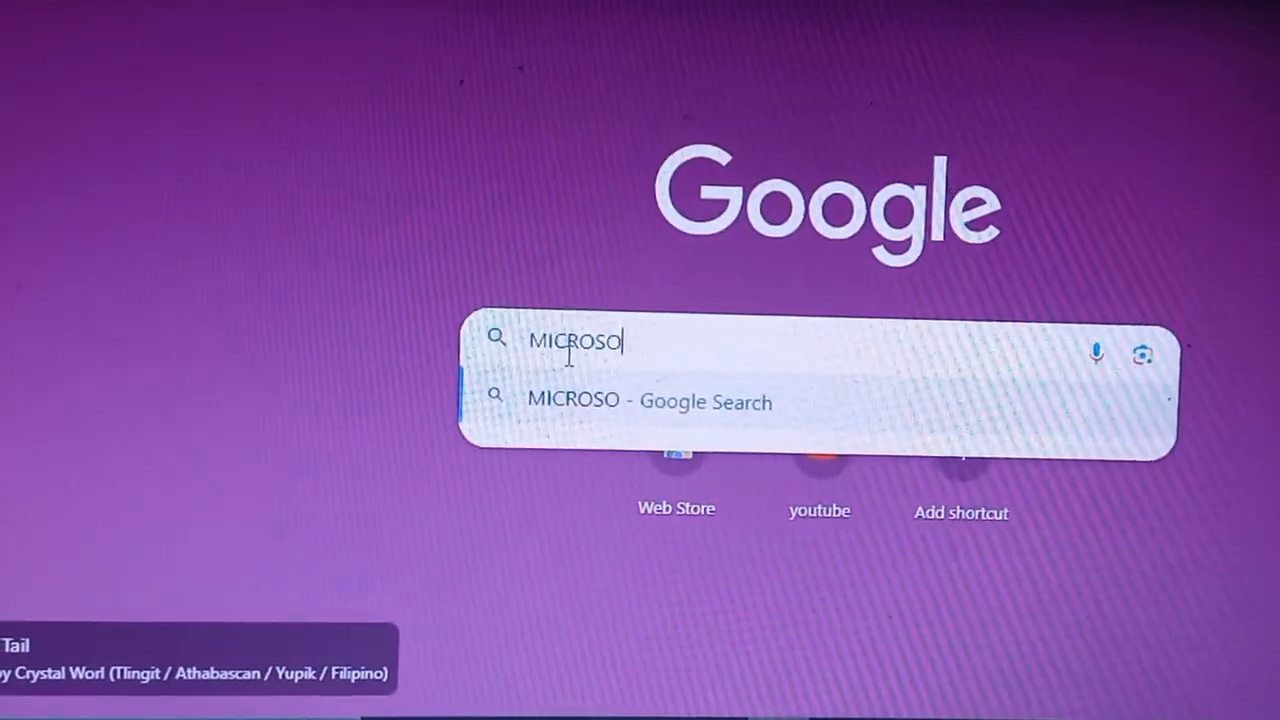
Search Google for 'MICROSOFT C ++ DOWNLOAD' and open the Microsoft Learn Visual C++ Redistributable result.
type("F")
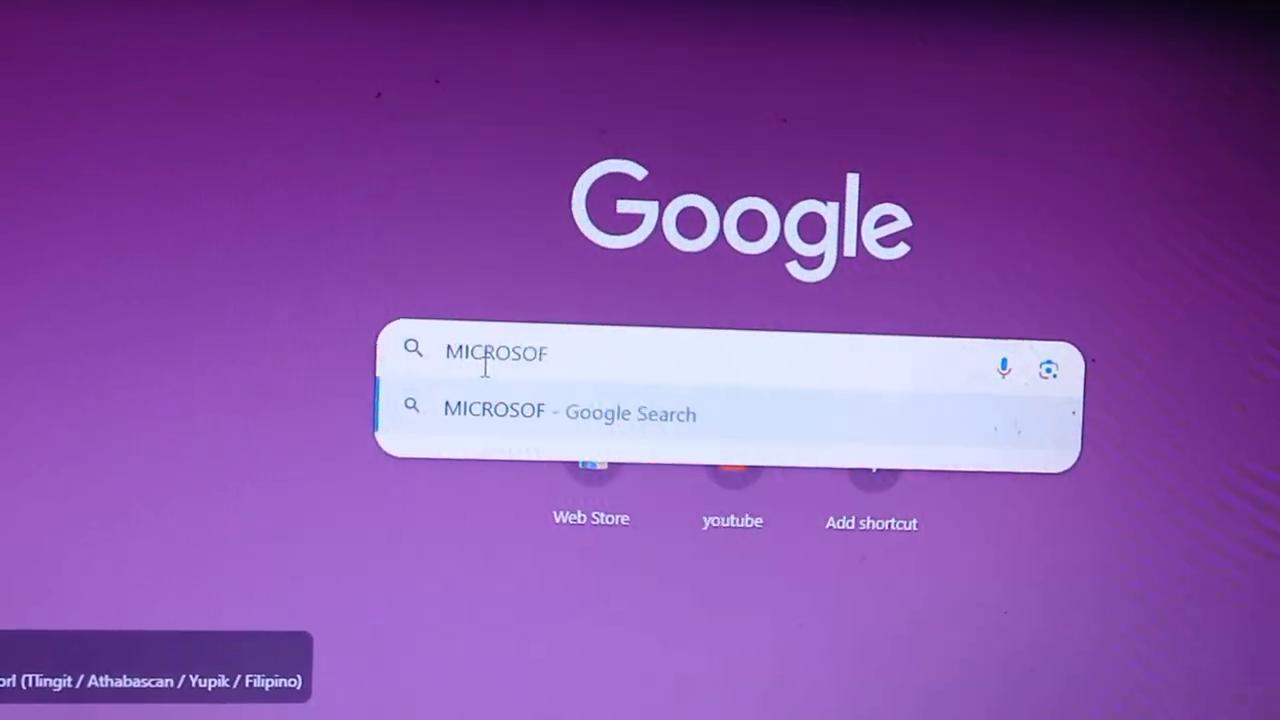
type("T C ++")
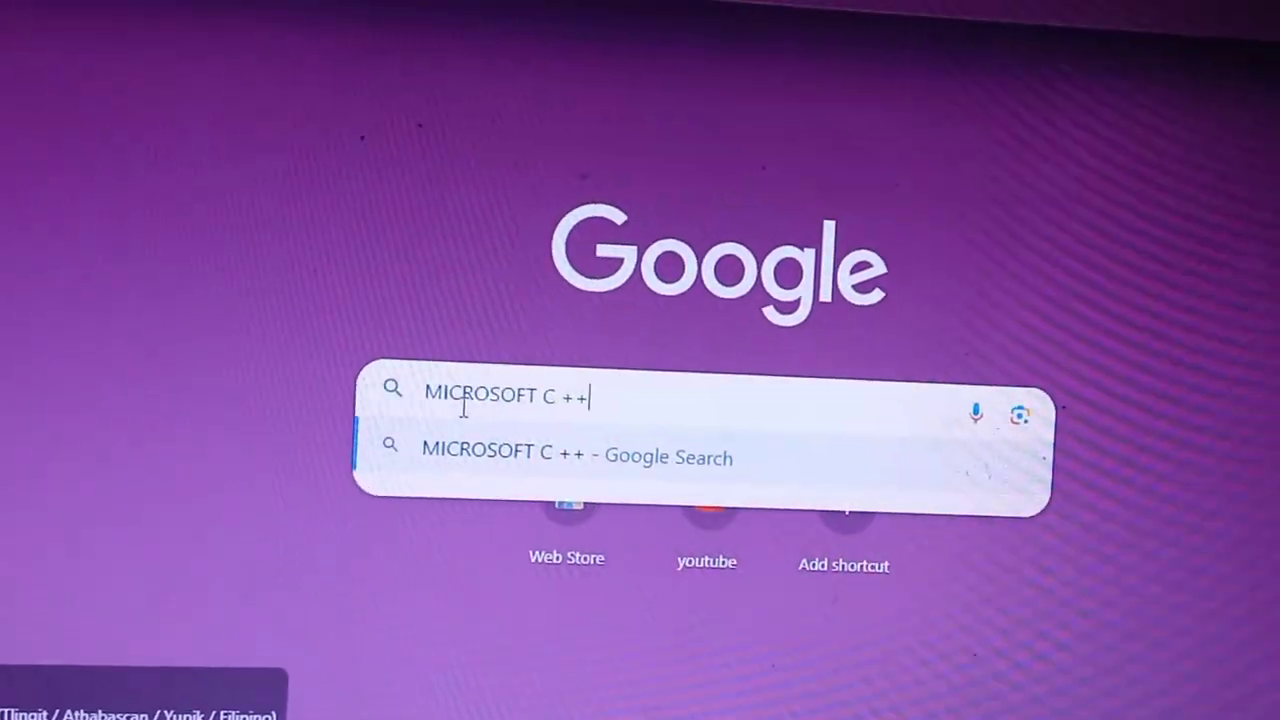
type("DOWNLOAD")
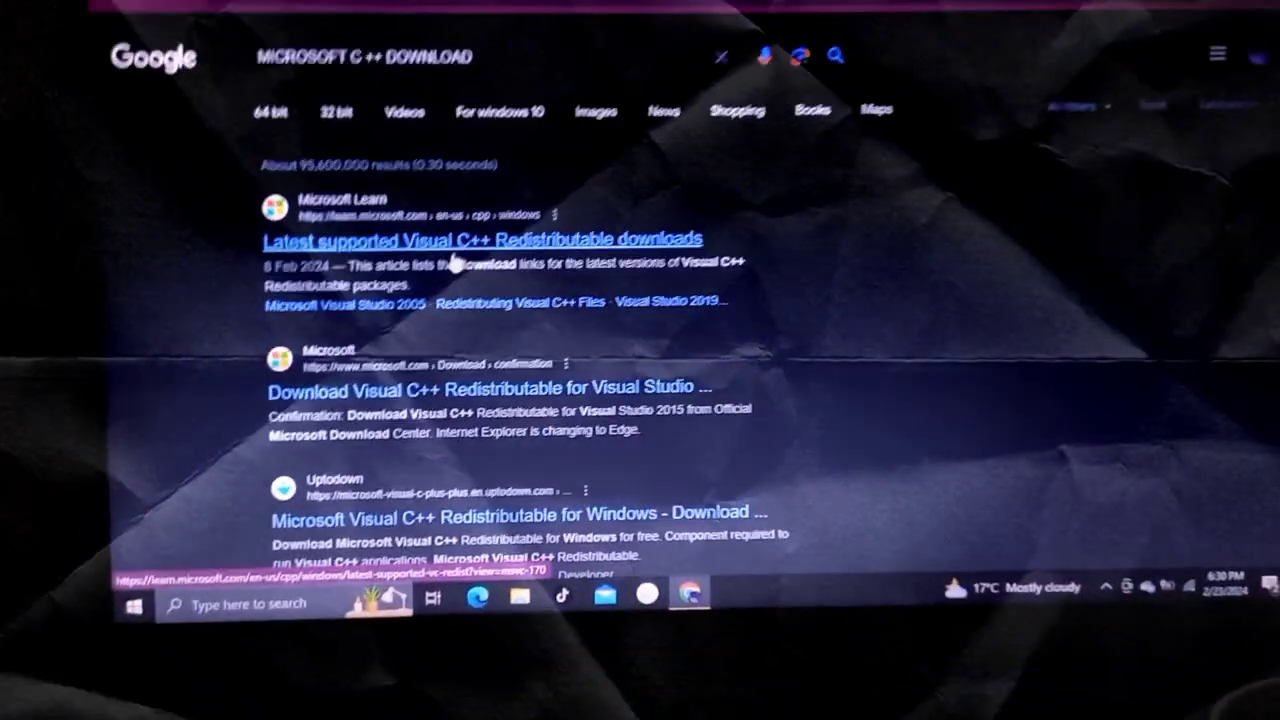
left_click(483, 240)
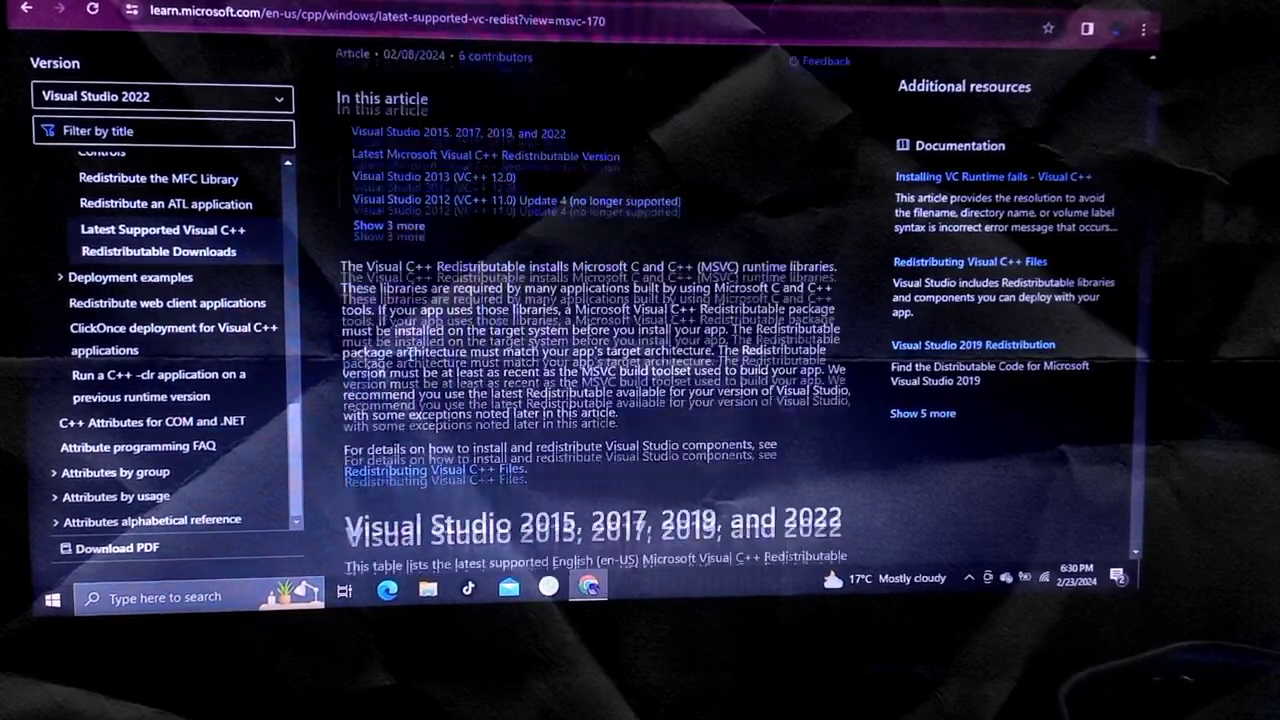
Scroll down through the Visual C++ Redistributable article on Microsoft Learn.
scroll("down", 3)
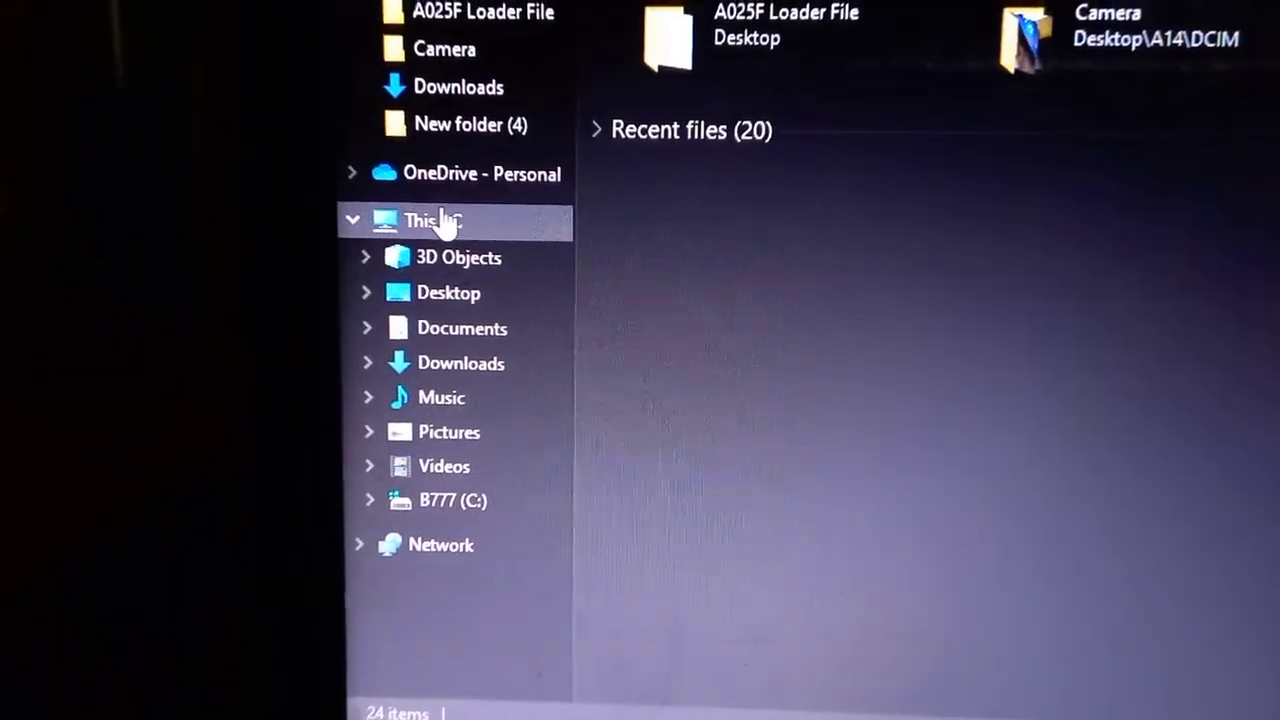
Bring up This PC properties to confirm a 64-bit OS on an x64 processor.
right_click(430, 220)
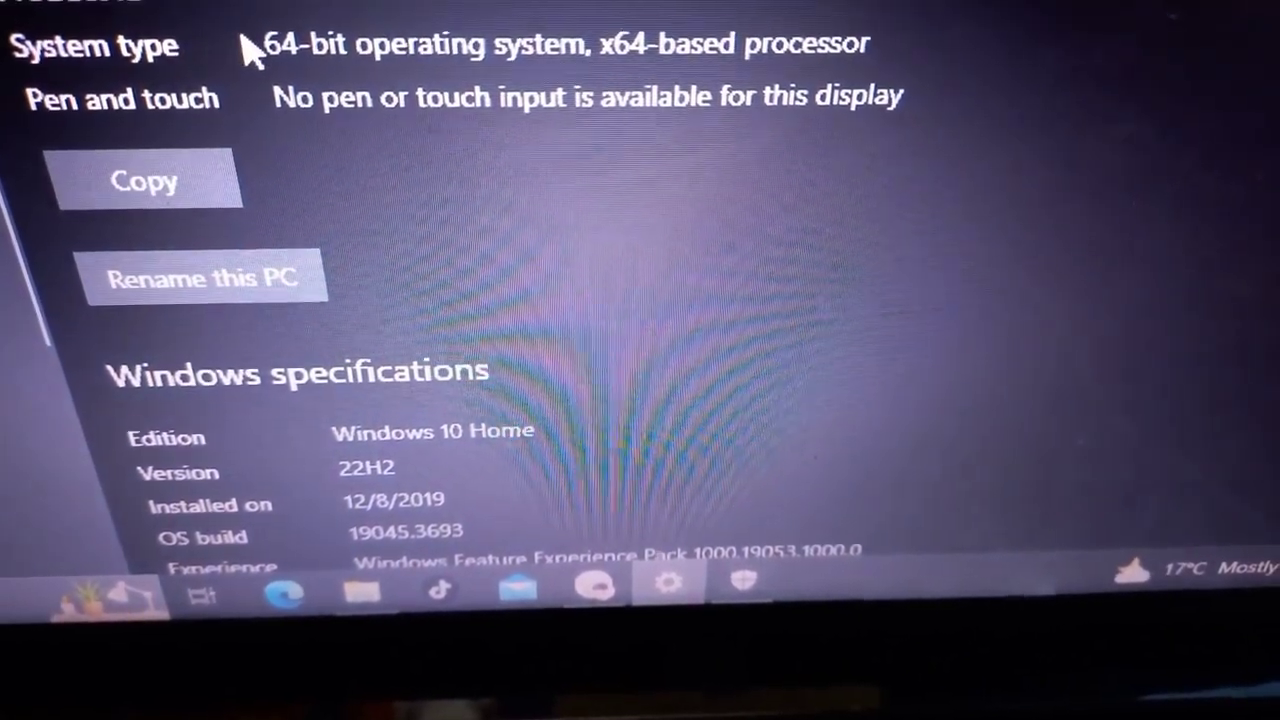
mouse_move(1050, 115)
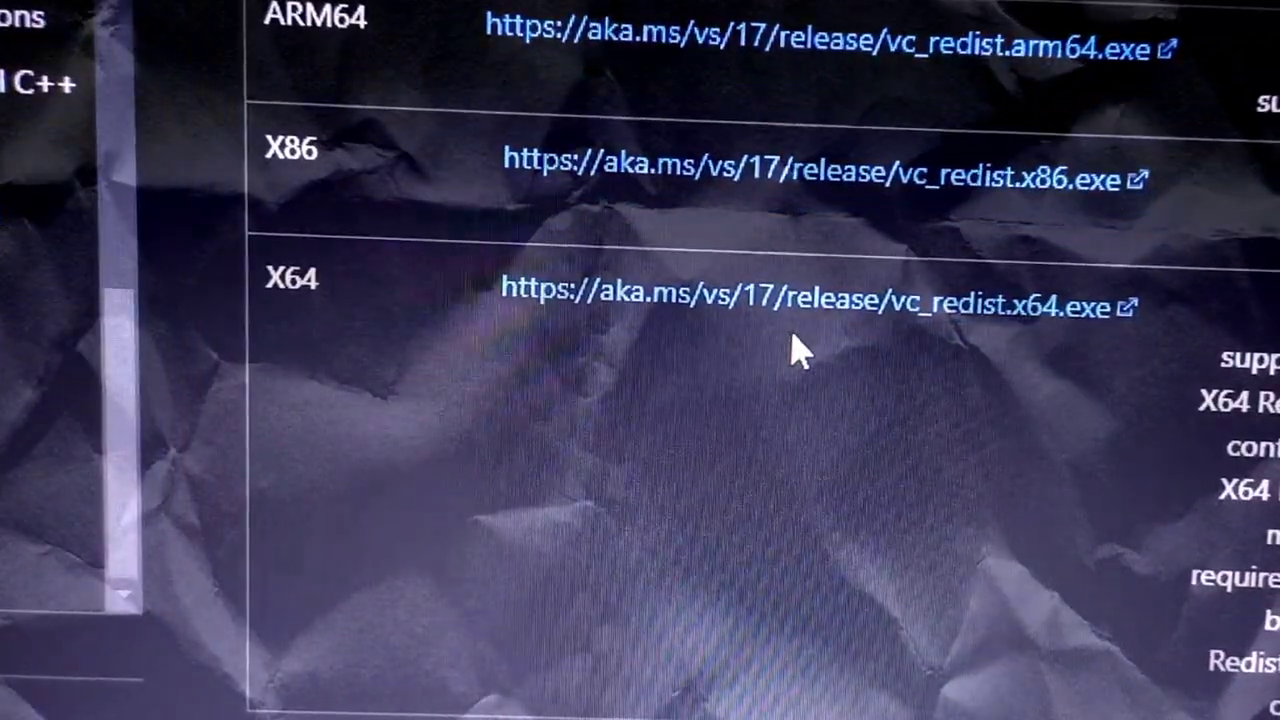
Download vc_redist.x64.exe from the X64 row of the downloads table.
left_click(814, 305)
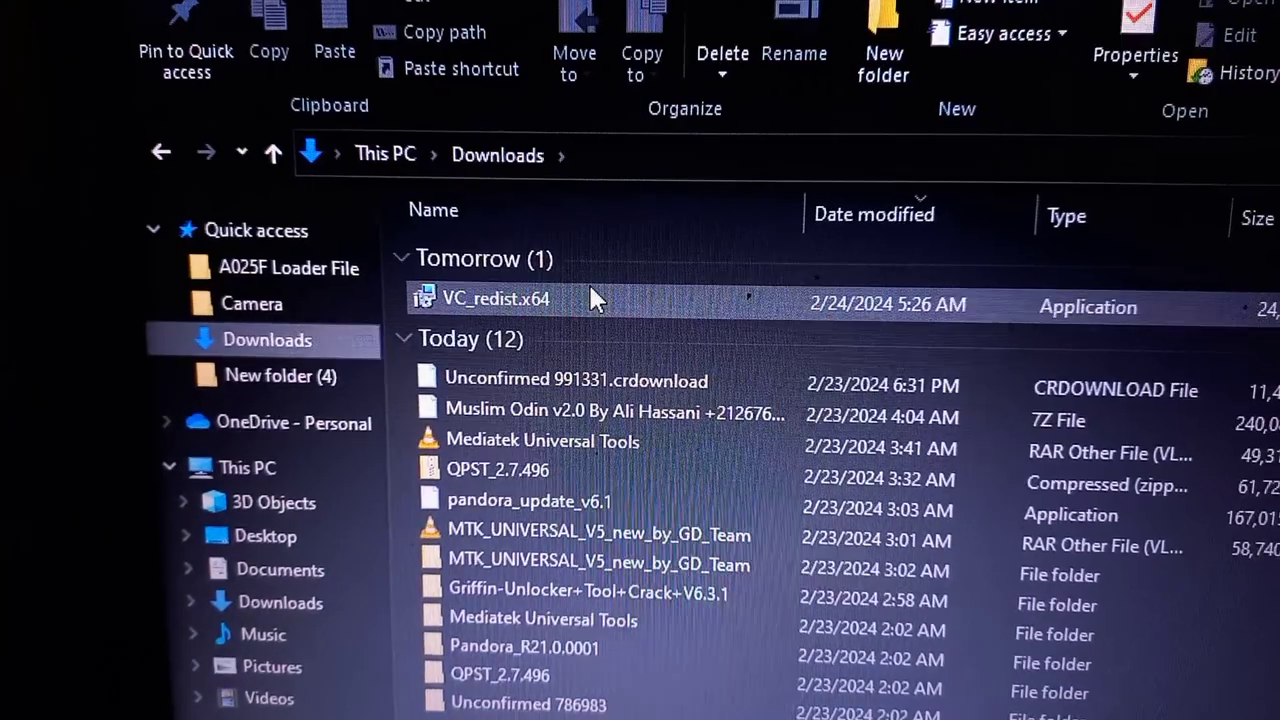
Run the VC_redist.x64 installer from the Downloads folder.
double_click(495, 298)
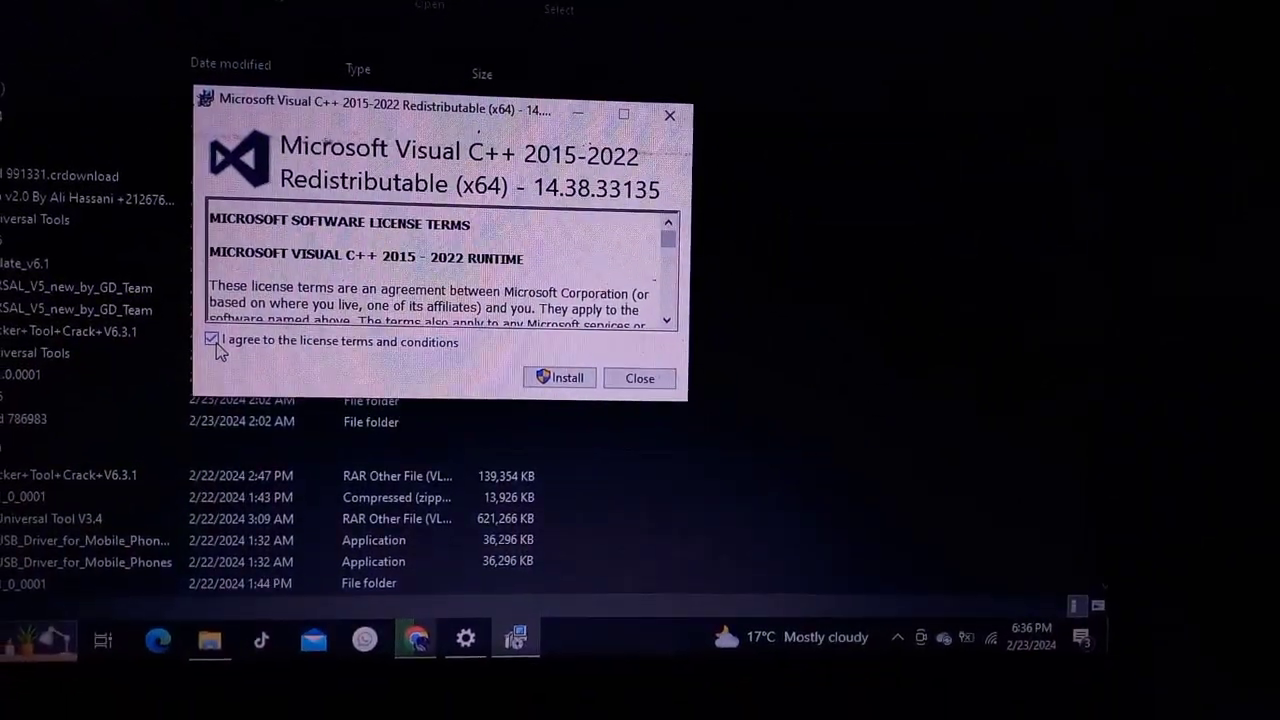
Install the 2015-2022 x64 redistributable, allowing it through User Account Control.
left_click(559, 377)
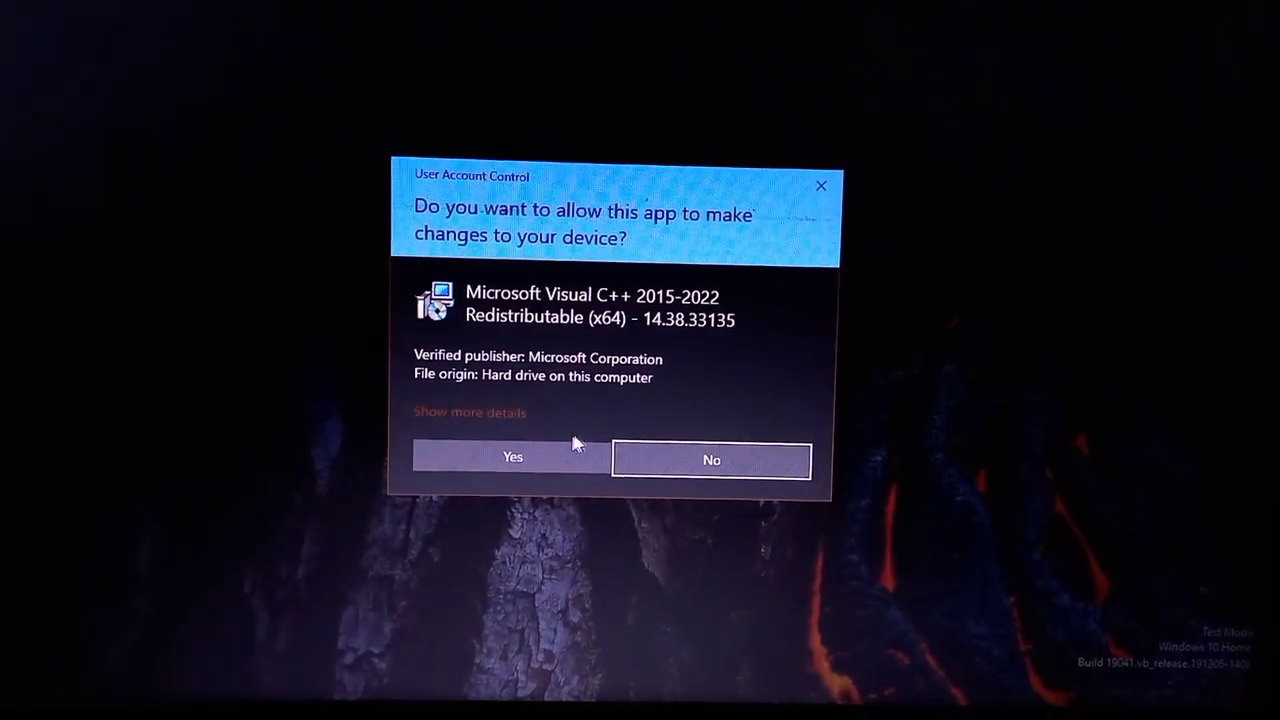
left_click(512, 457)
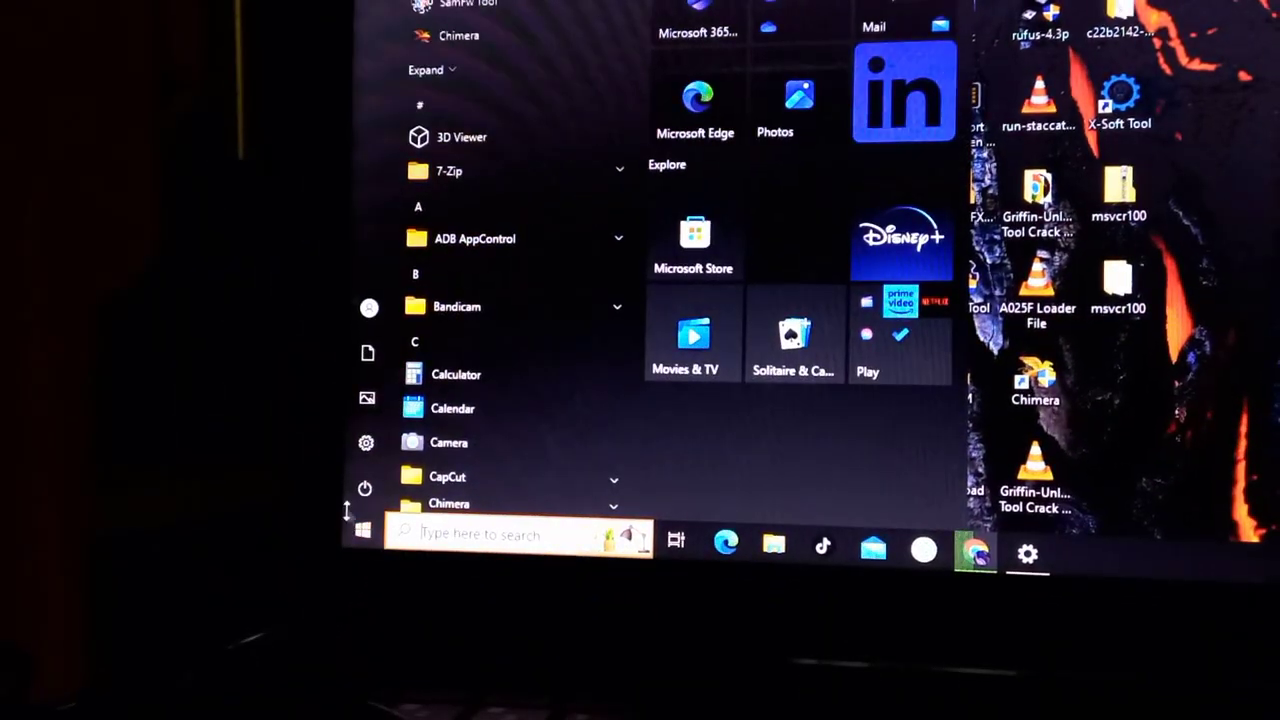
Restart the computer from the Start menu power options.
left_click(365, 488)
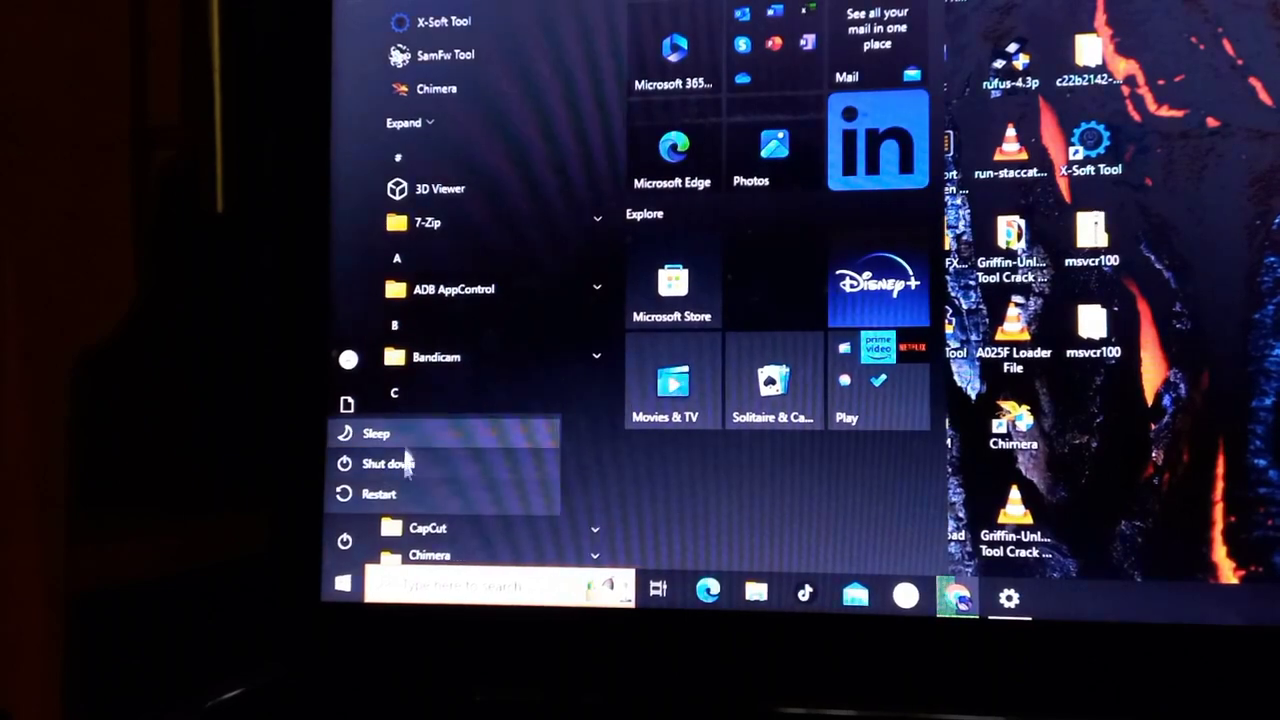
mouse_move(378, 493)
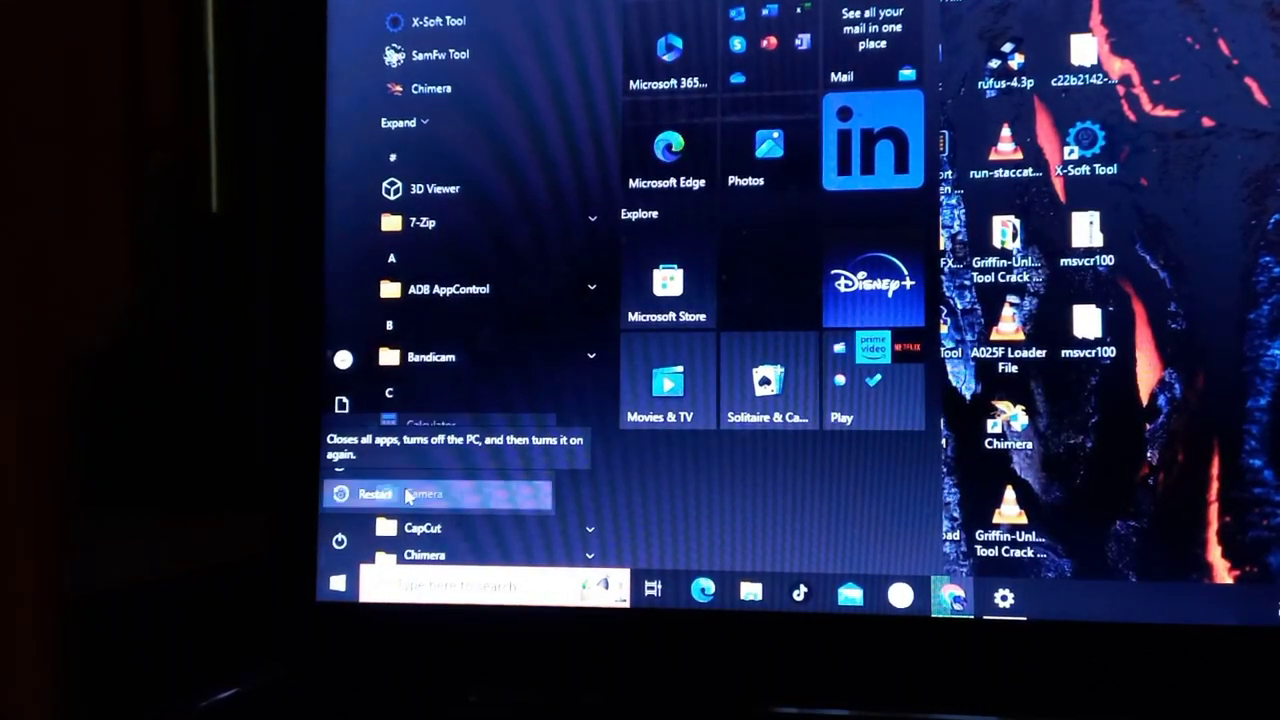
left_click(375, 494)
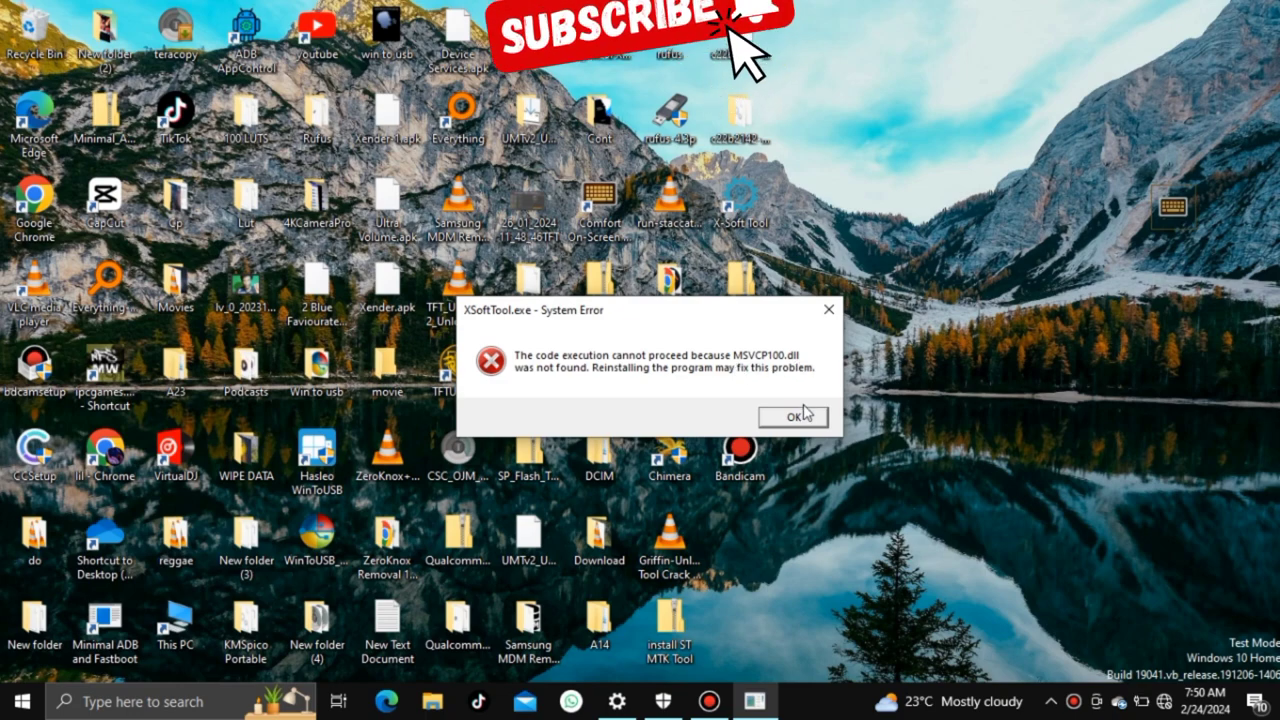
Dismiss the MSVCP100.dll error and open the msvcp100 zipped folder in Downloads.
left_click(791, 416)
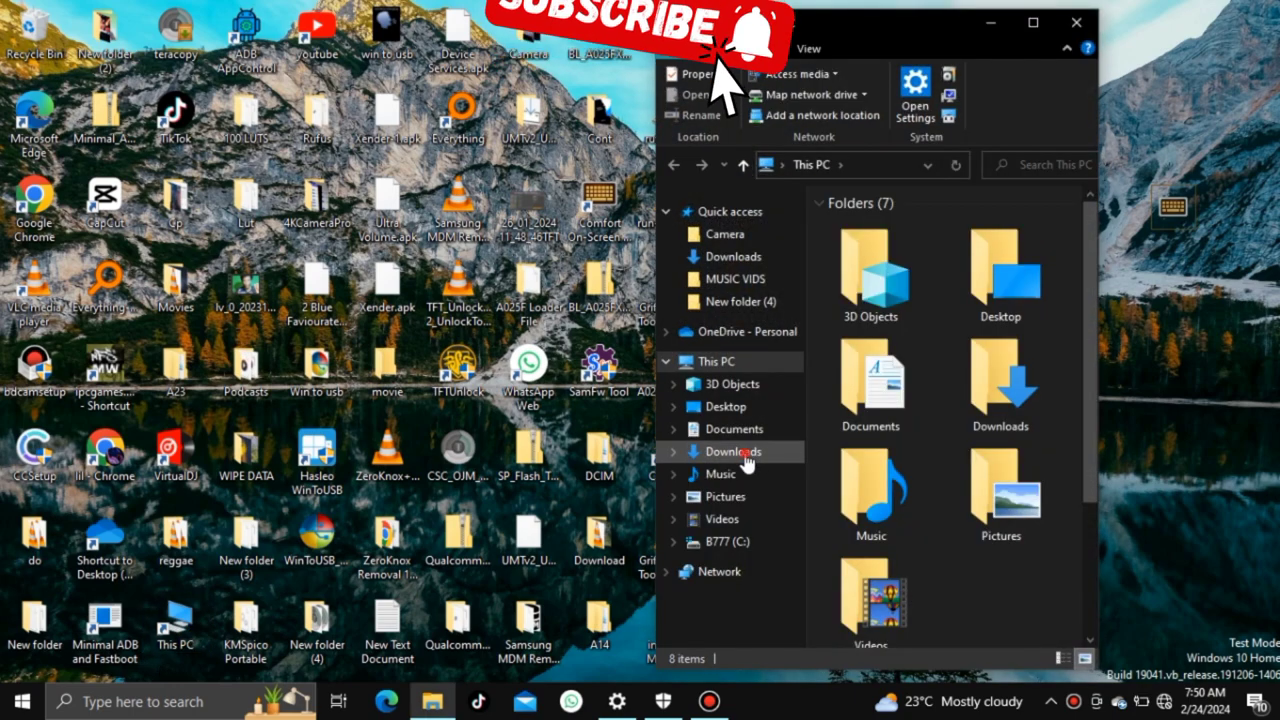
left_click(732, 452)
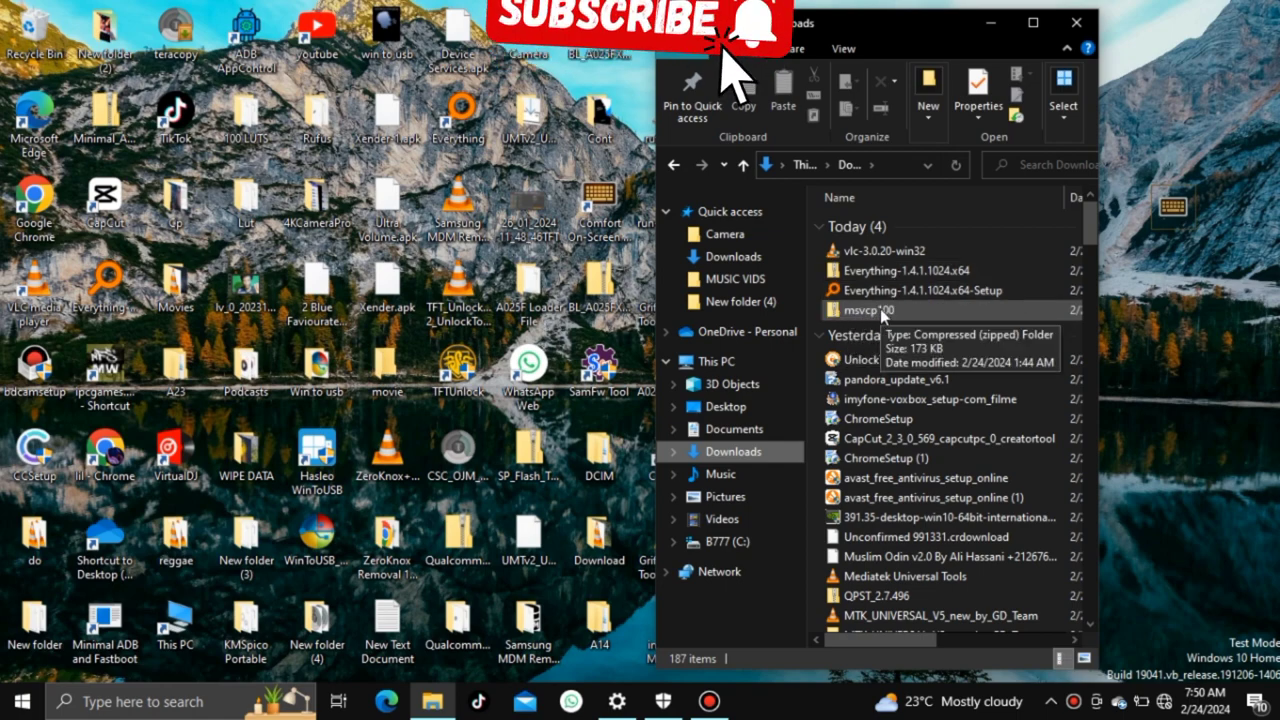
double_click(873, 310)
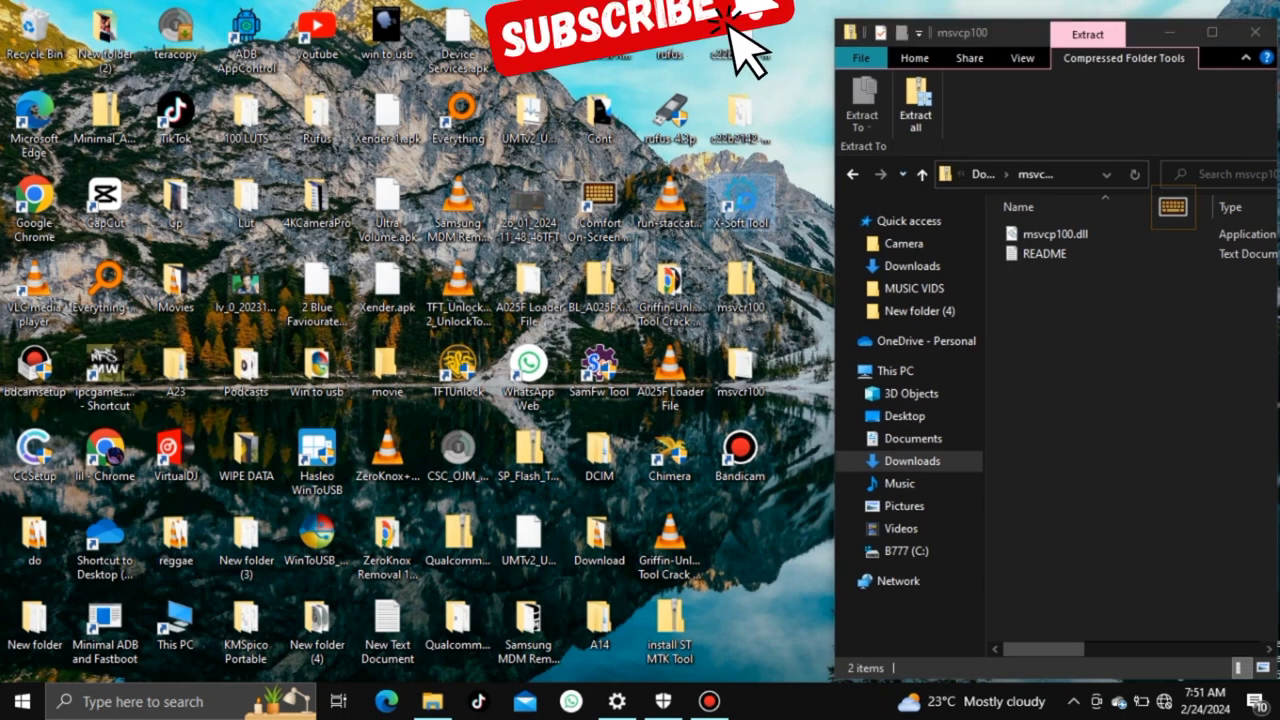
Copy msvcp100.dll into the X-SoftTool install folder and dismiss the 0xc000007b startup error.
right_click(740, 200)
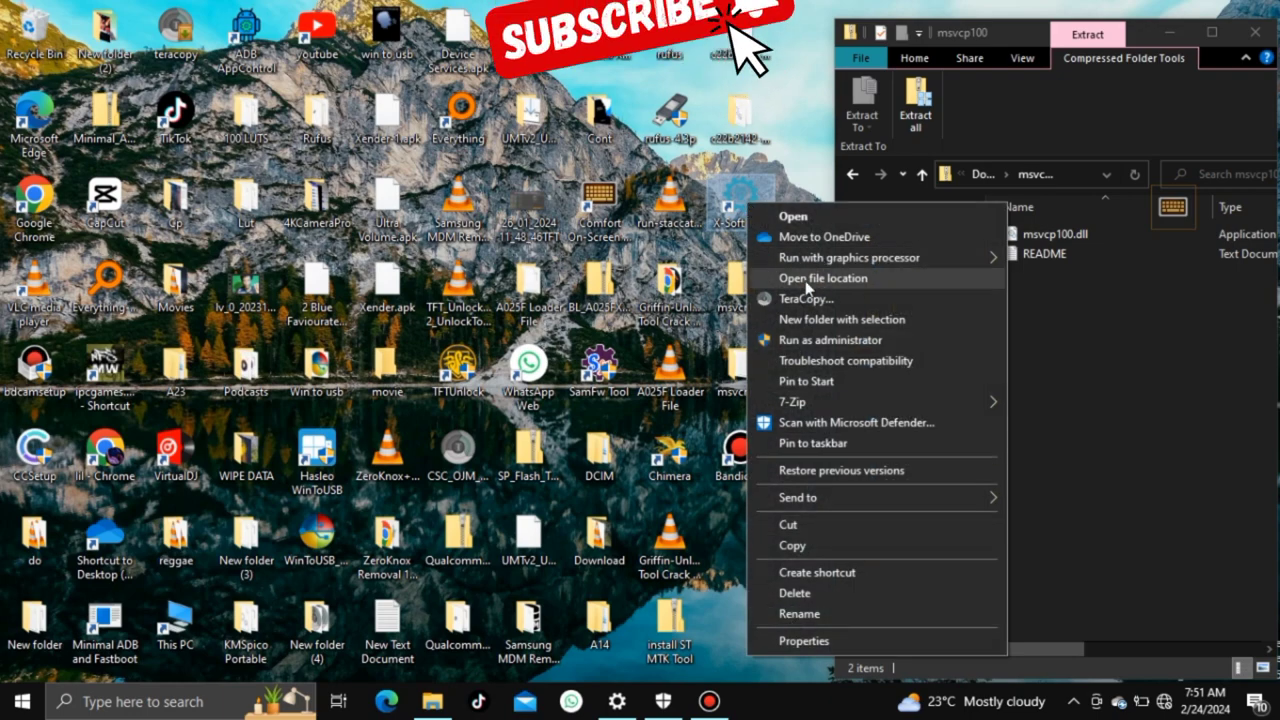
left_click(822, 278)
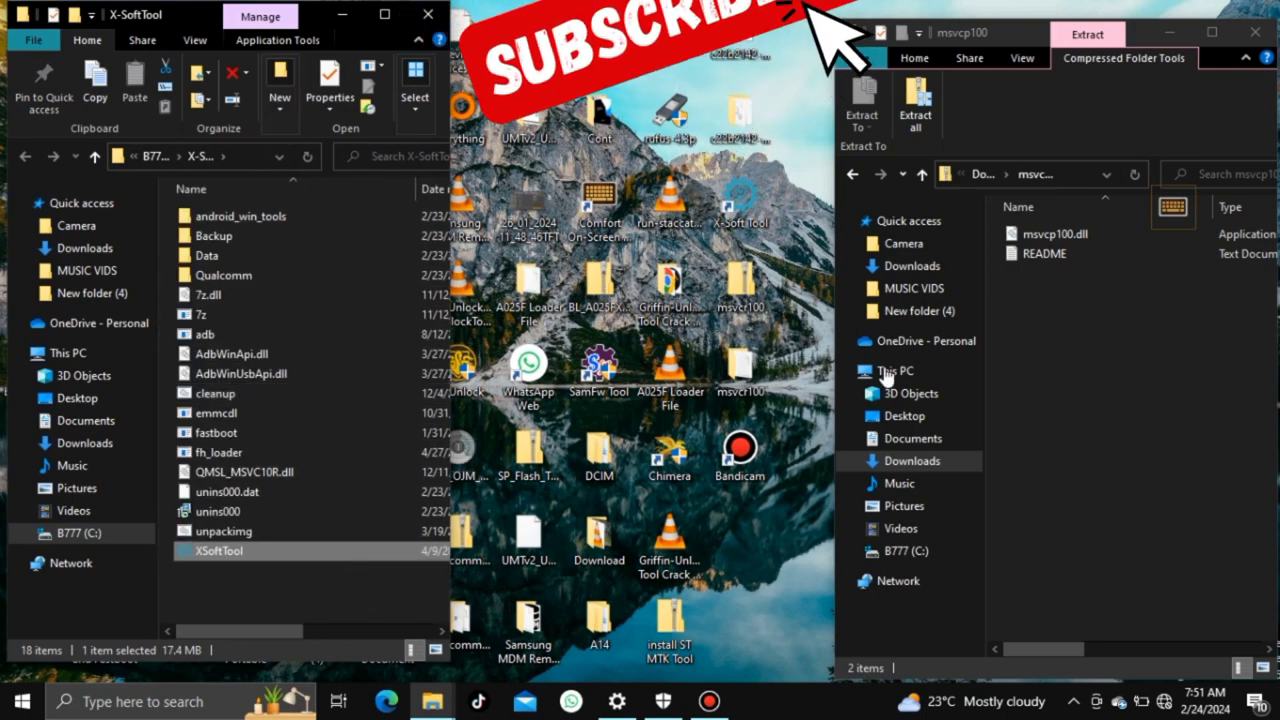
left_click(1055, 233)
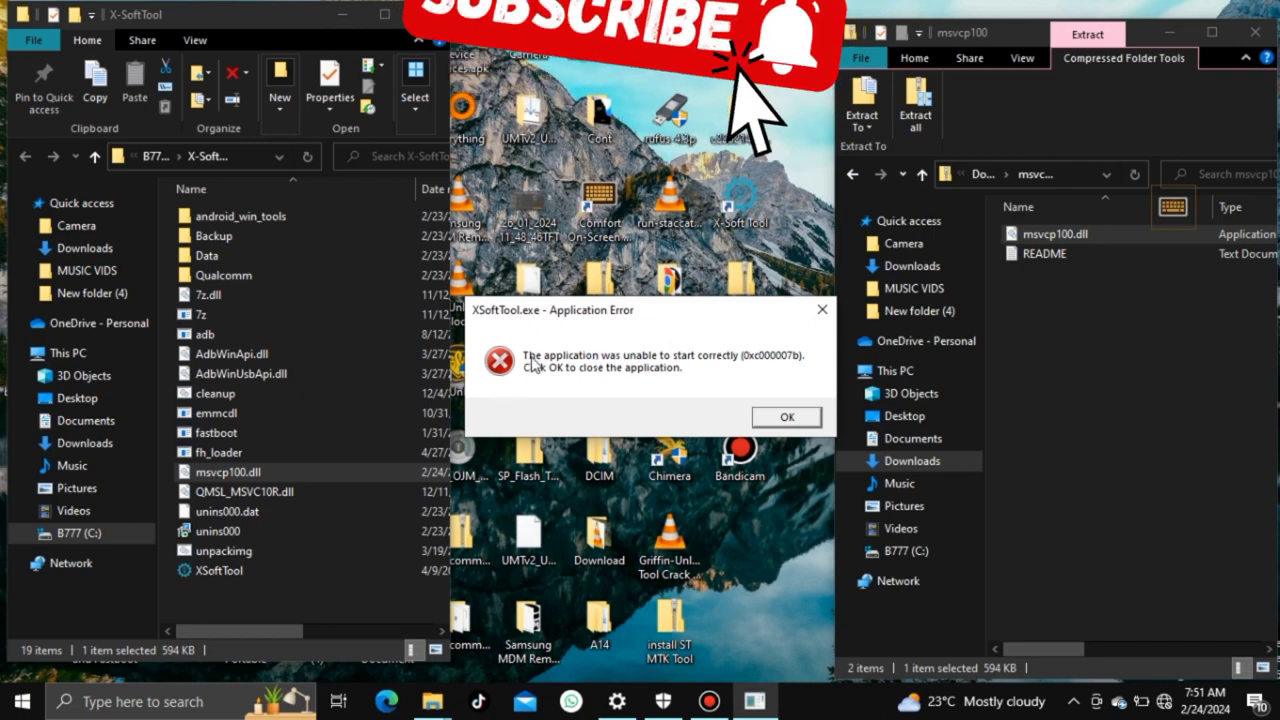
mouse_move(750, 363)
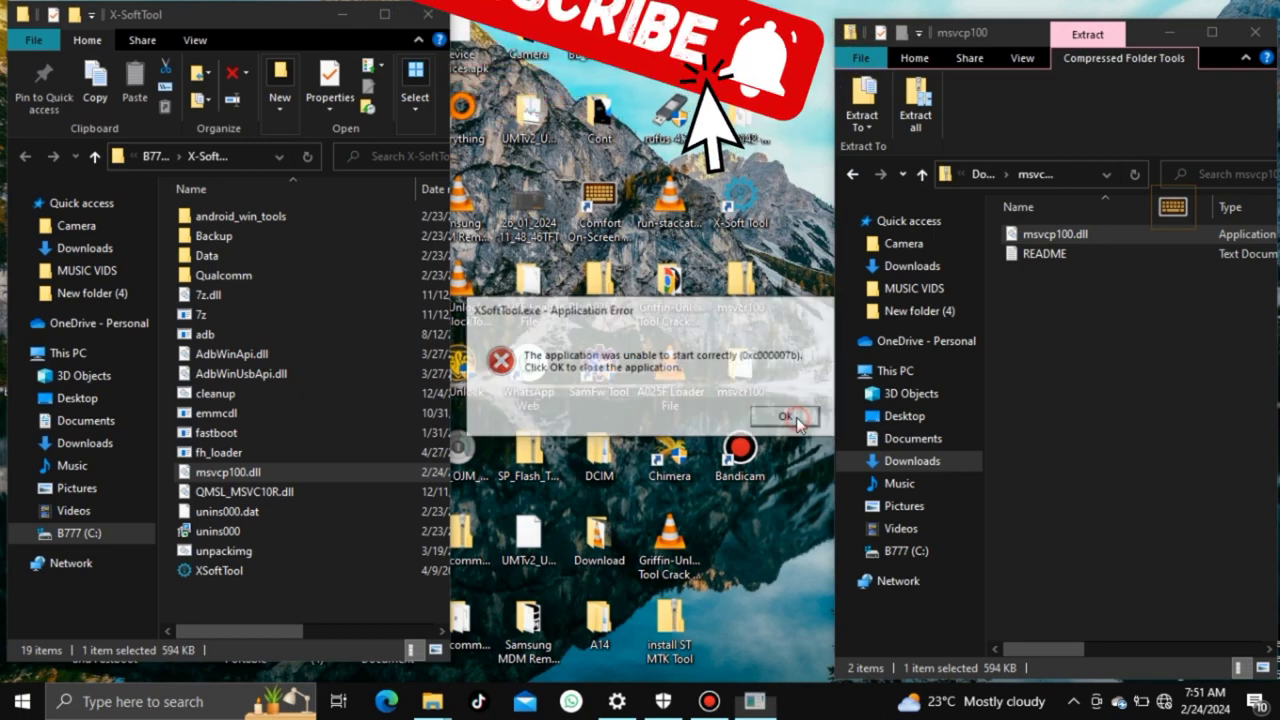
left_click(784, 415)
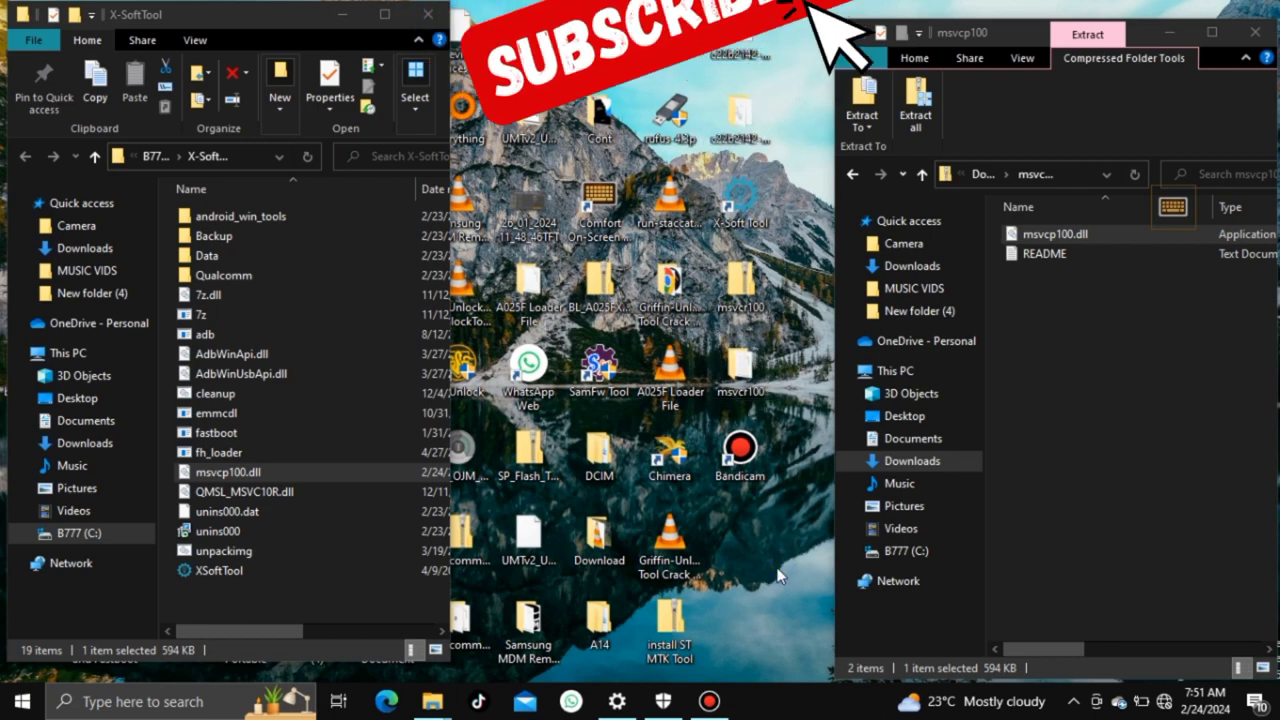
mouse_move(825, 375)
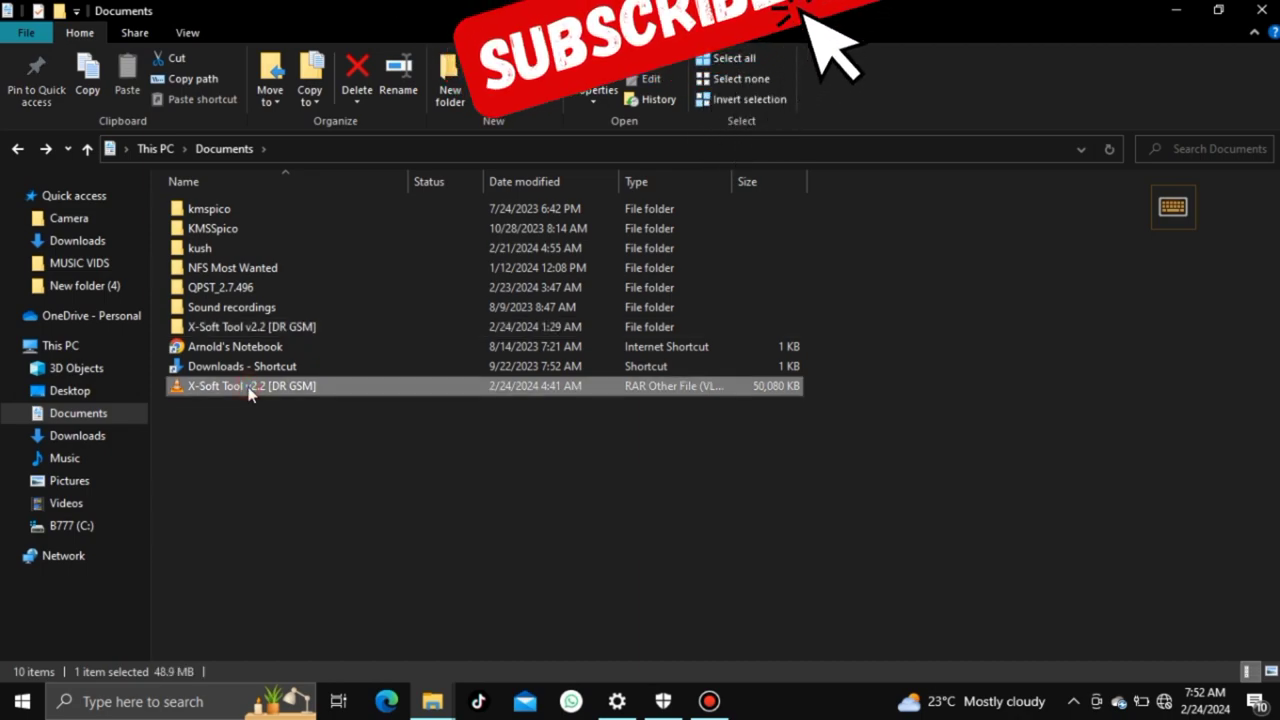
Extract the X-Soft Tool v2.2 [DR GSM] RAR with 7-Zip Extract Here, replacing existing files, and select its setup application.
right_click(250, 386)
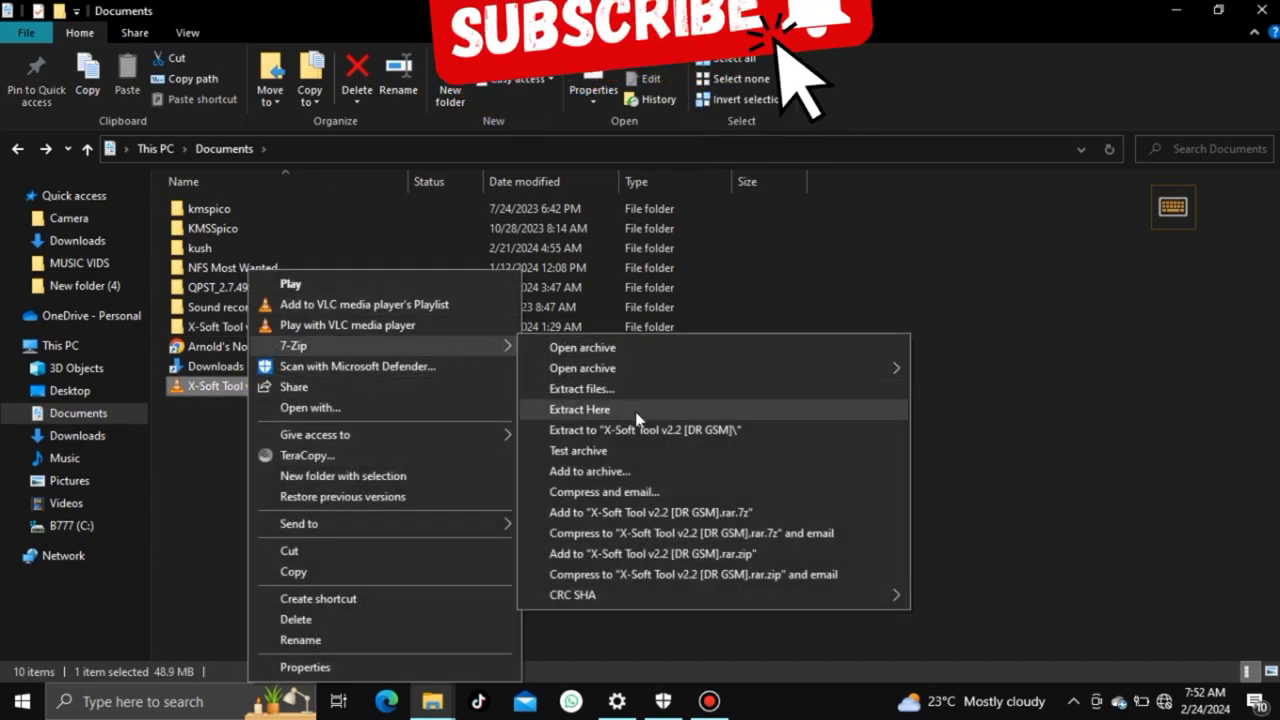
left_click(579, 409)
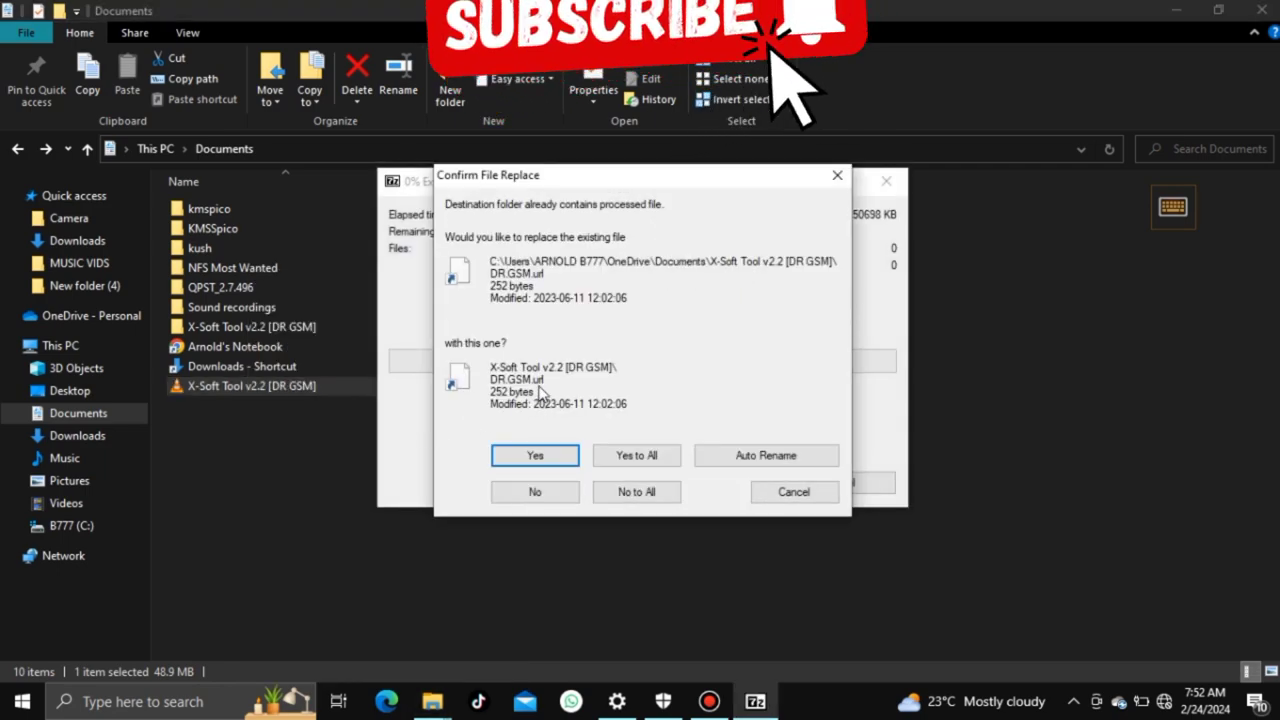
left_click(534, 455)
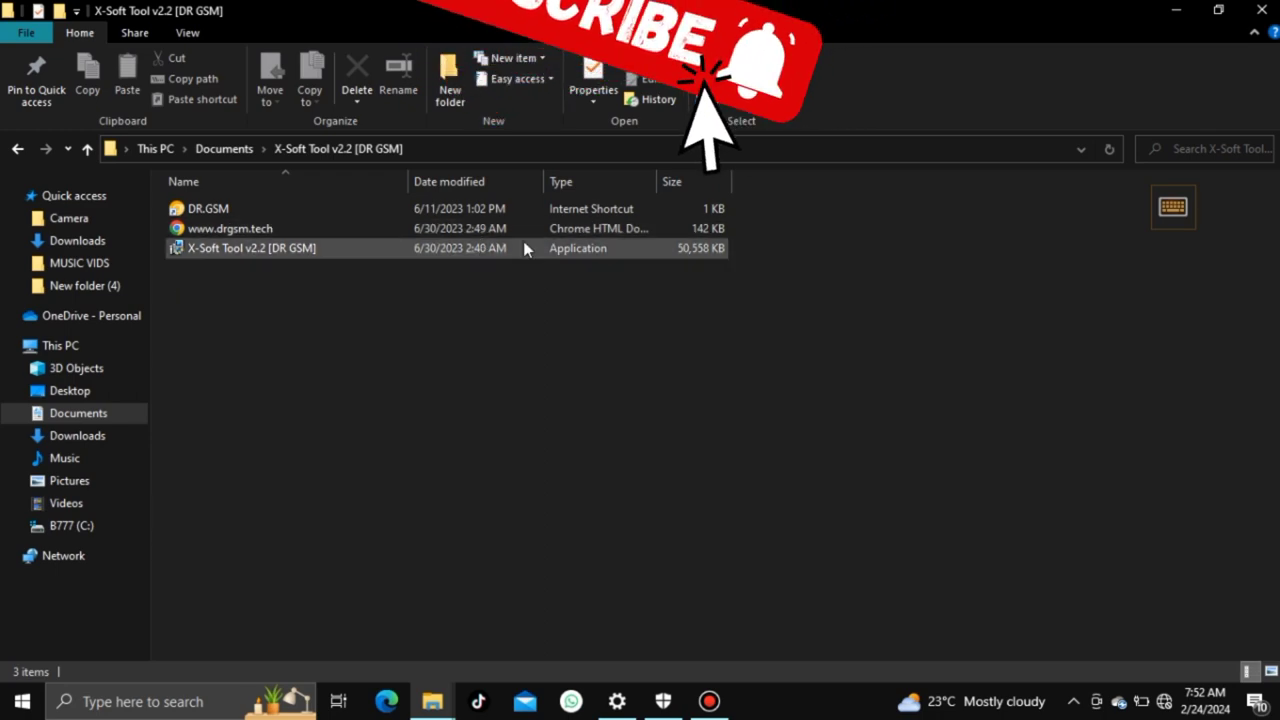
left_click(250, 248)
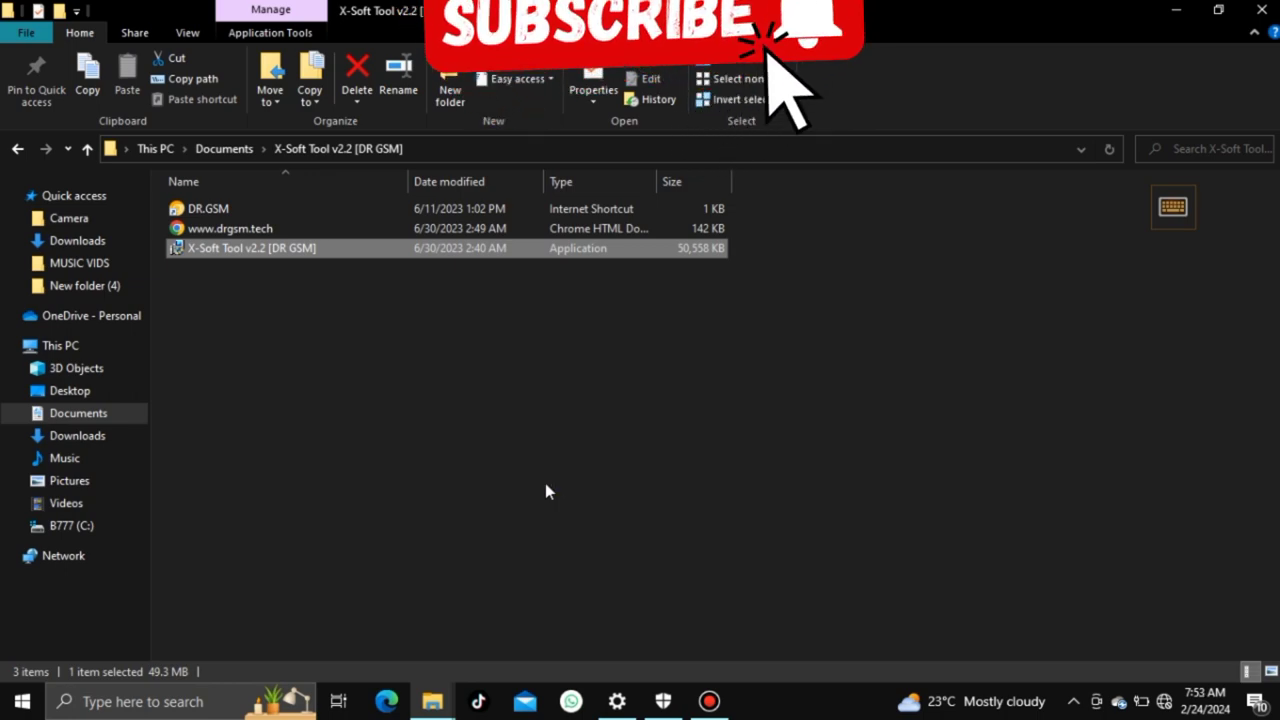
mouse_move(800, 543)
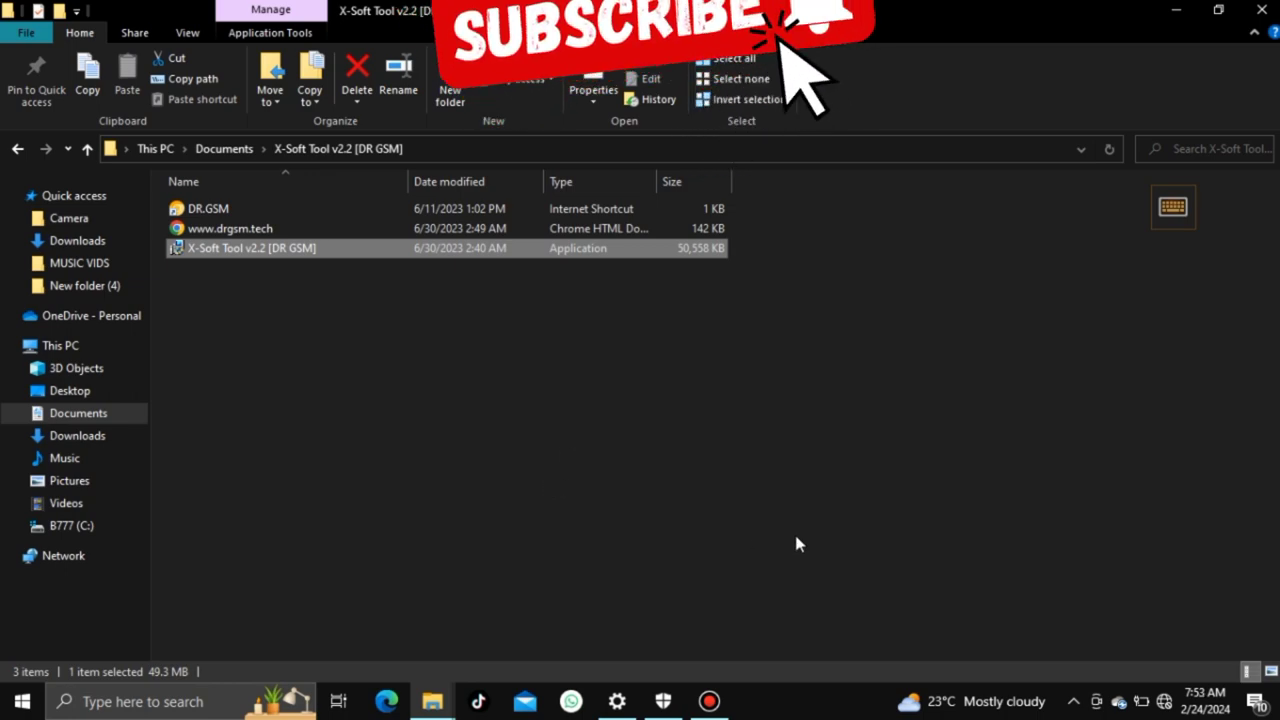
mouse_move(505, 415)
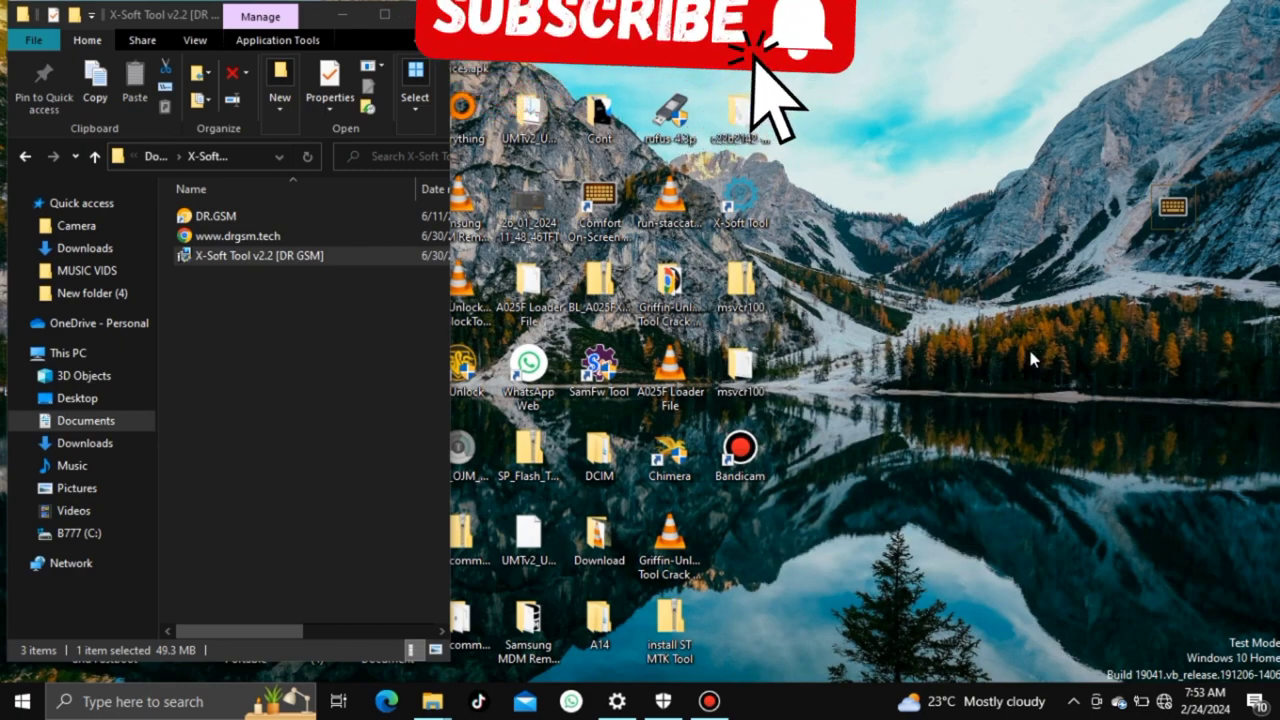
Delete the old XSoftTool executable in C:\X-SoftTool and drag the v2.2 installer from Documents into it.
double_click(258, 255)
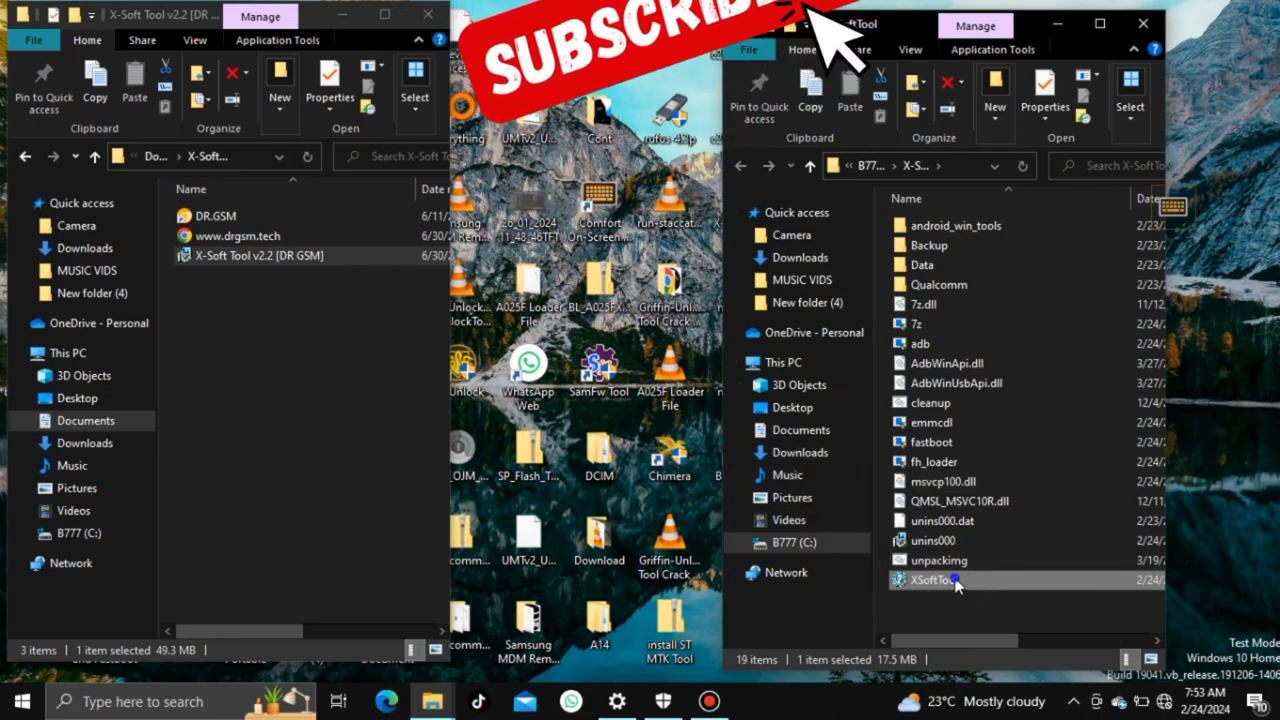
right_click(940, 581)
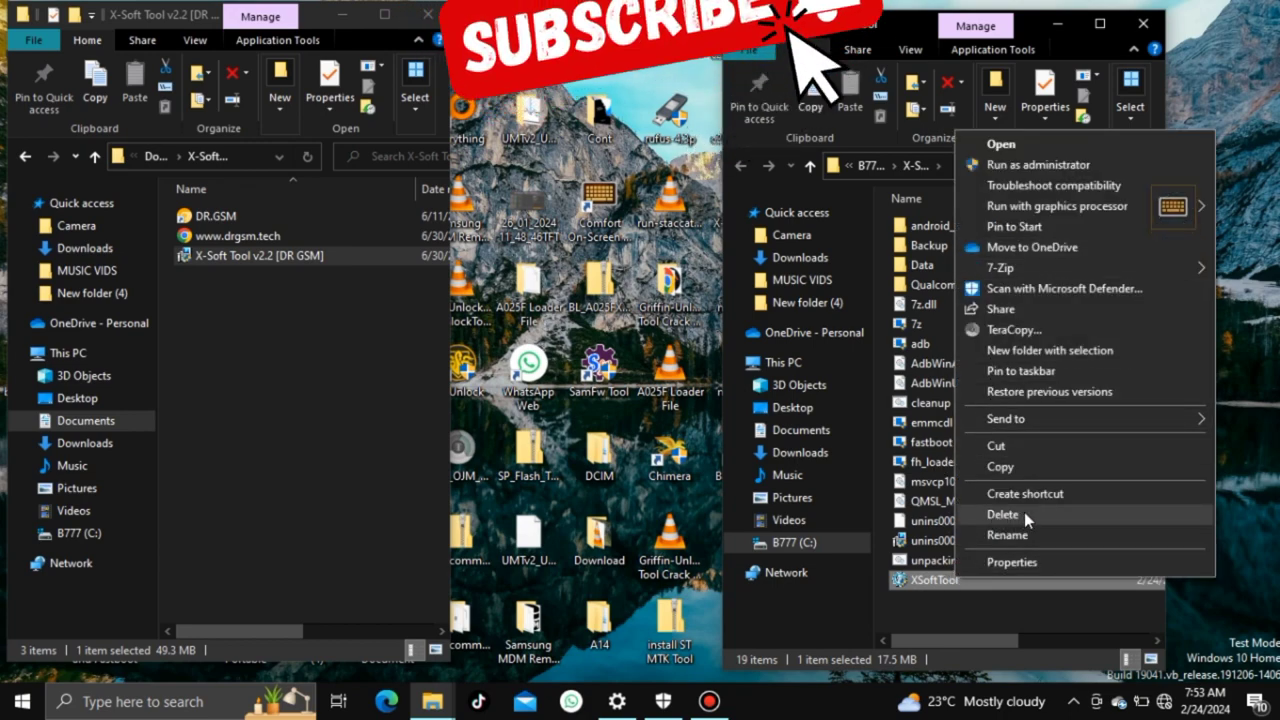
left_click(1003, 514)
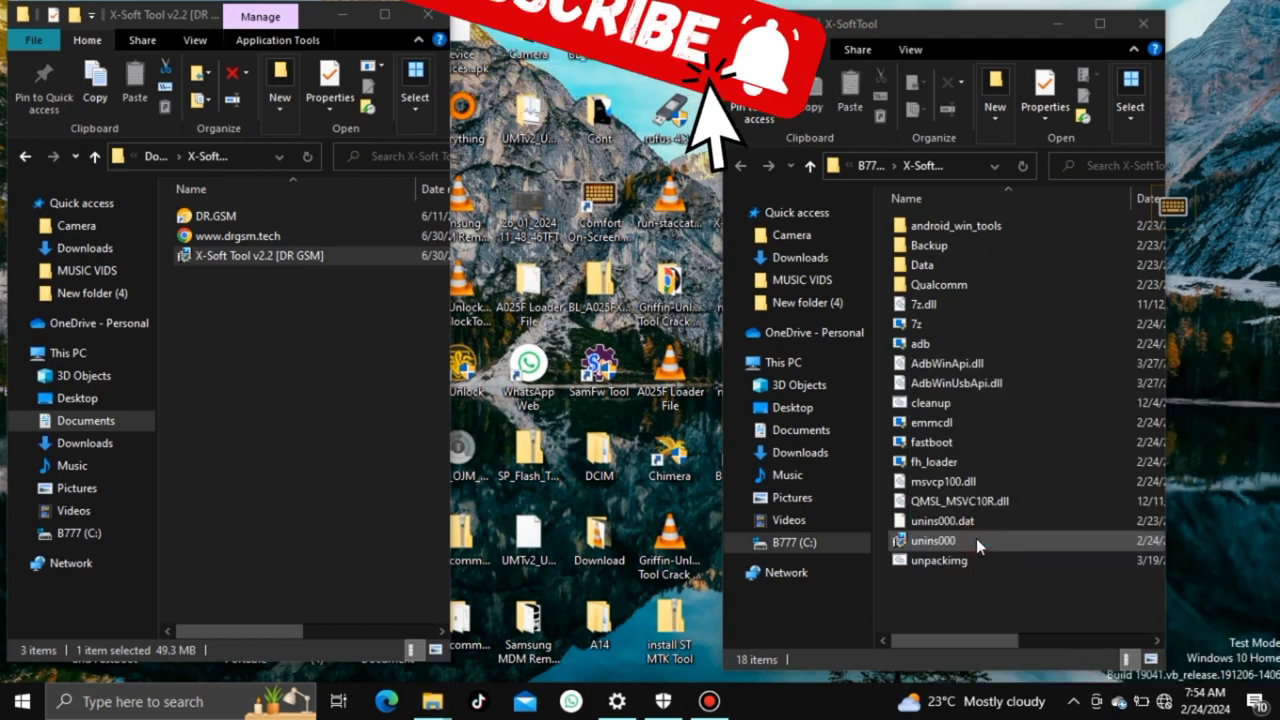
left_click_drag(262, 255, 974, 580)
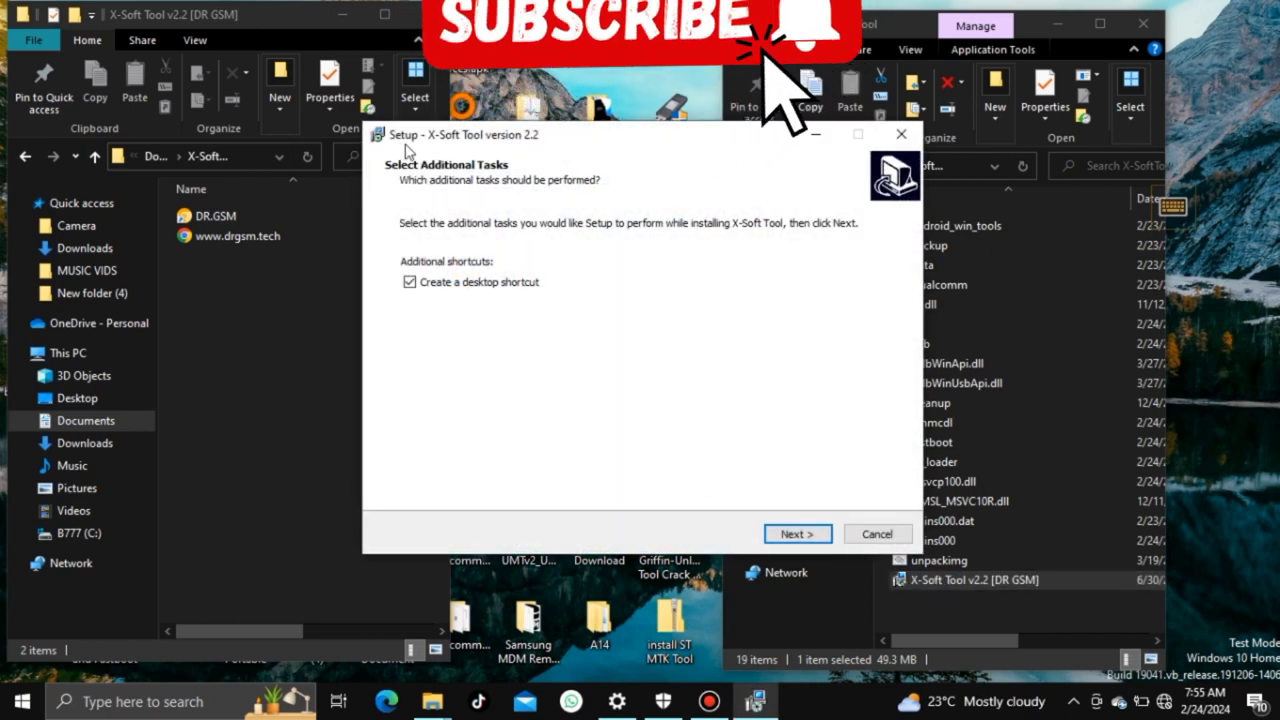
mouse_move(1047, 533)
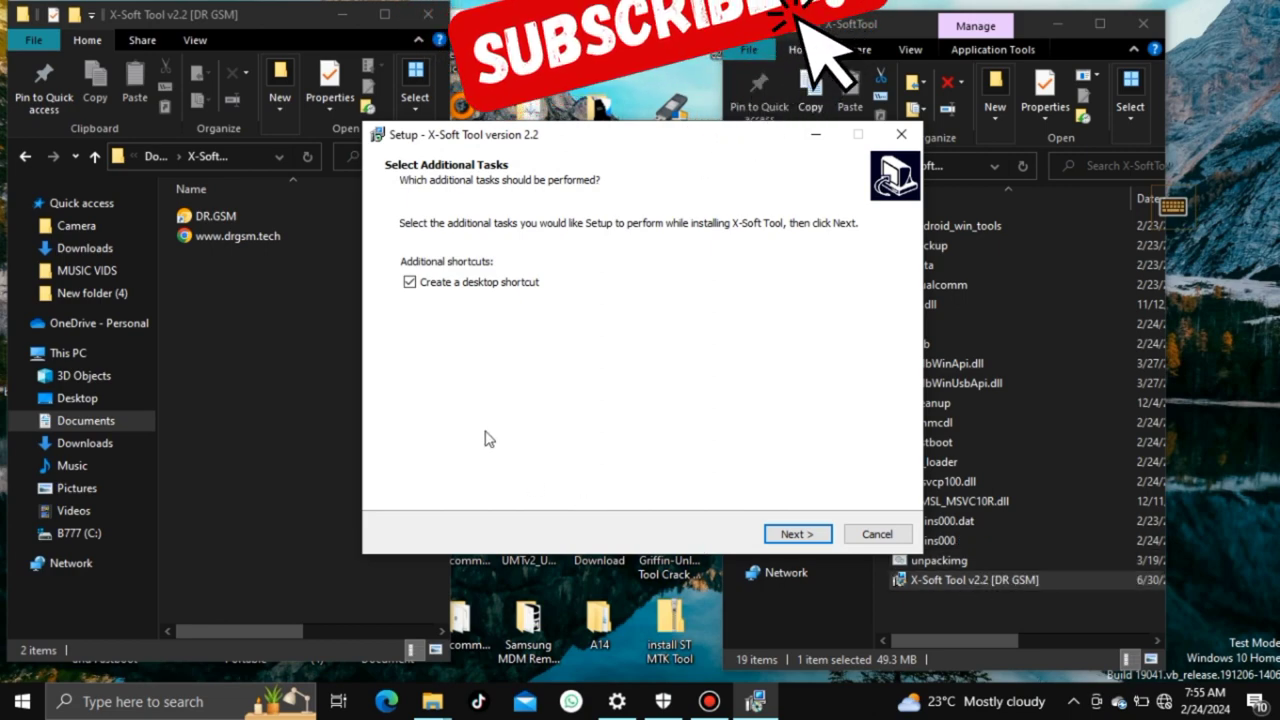
Keep Create a desktop shortcut checked and begin installing X-Soft Tool 2.2 into C:\X-SoftTool.
left_click(797, 533)
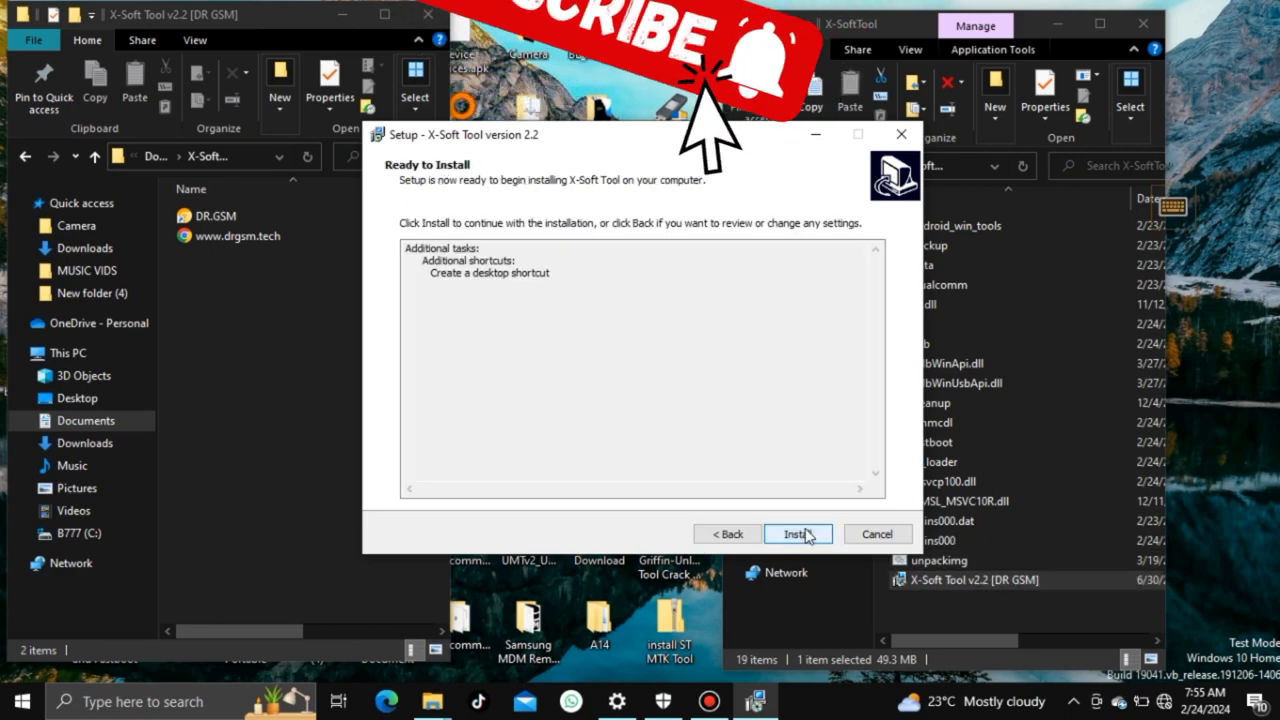
left_click(797, 533)
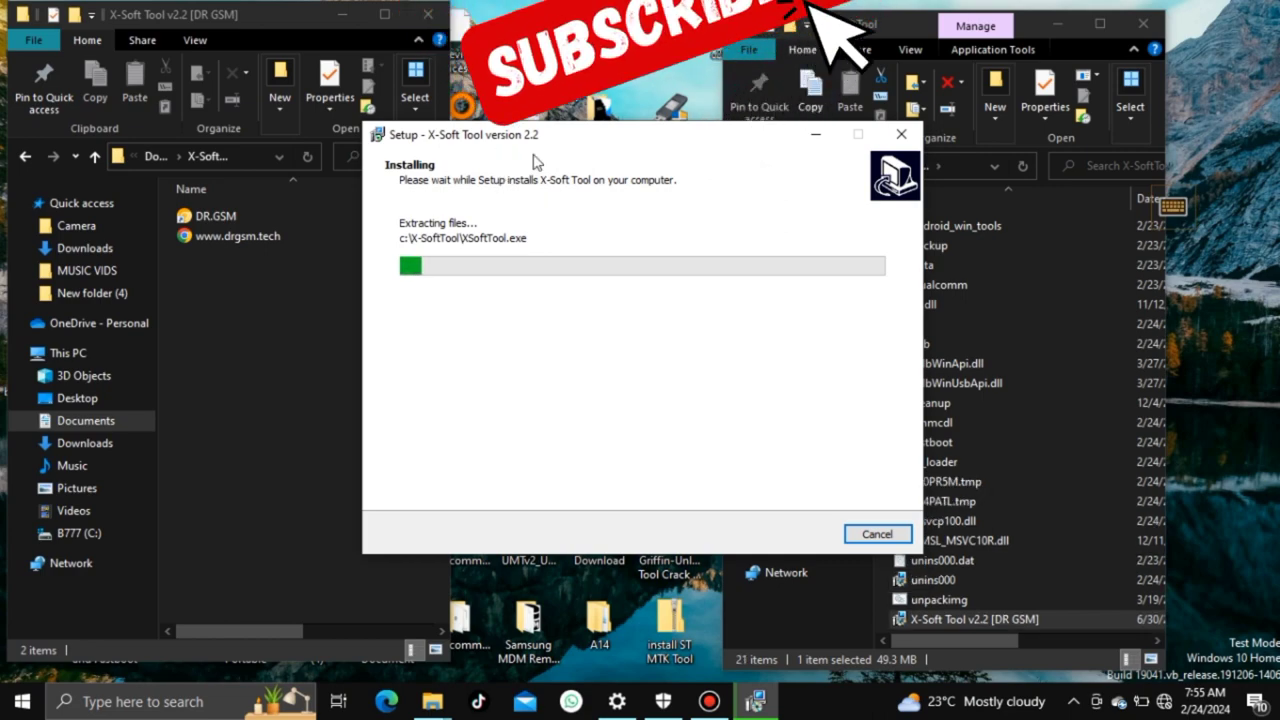